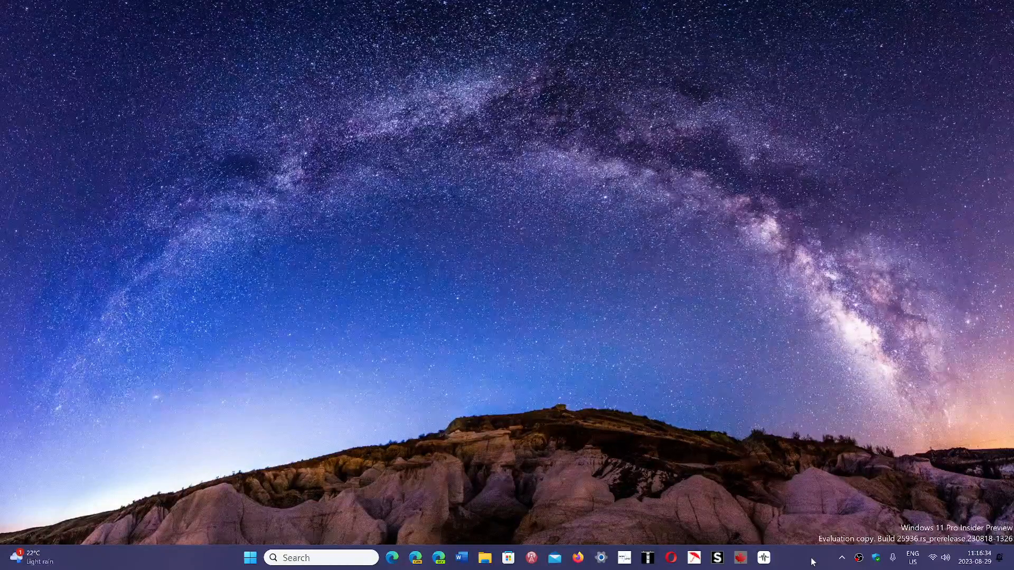
Step: Launch Firefox from the Windows 11 taskbar to its new tab page
click(577, 557)
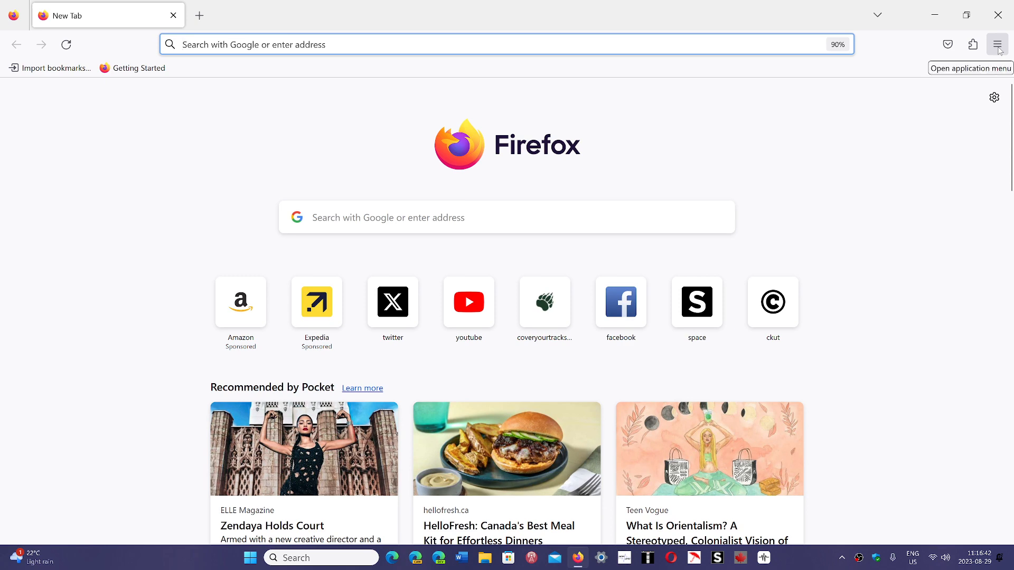
click(996, 44)
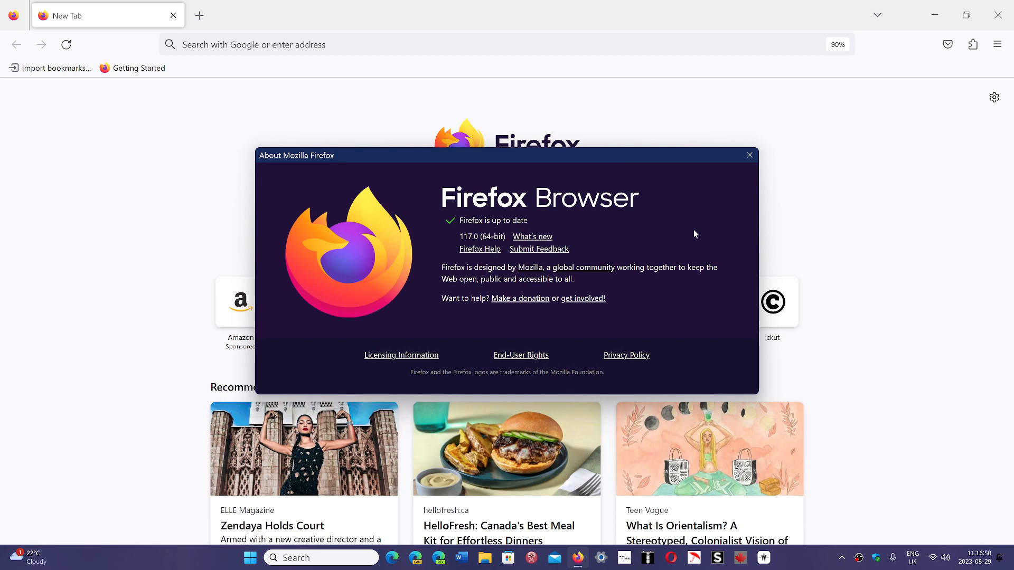
mouse_move(748, 154)
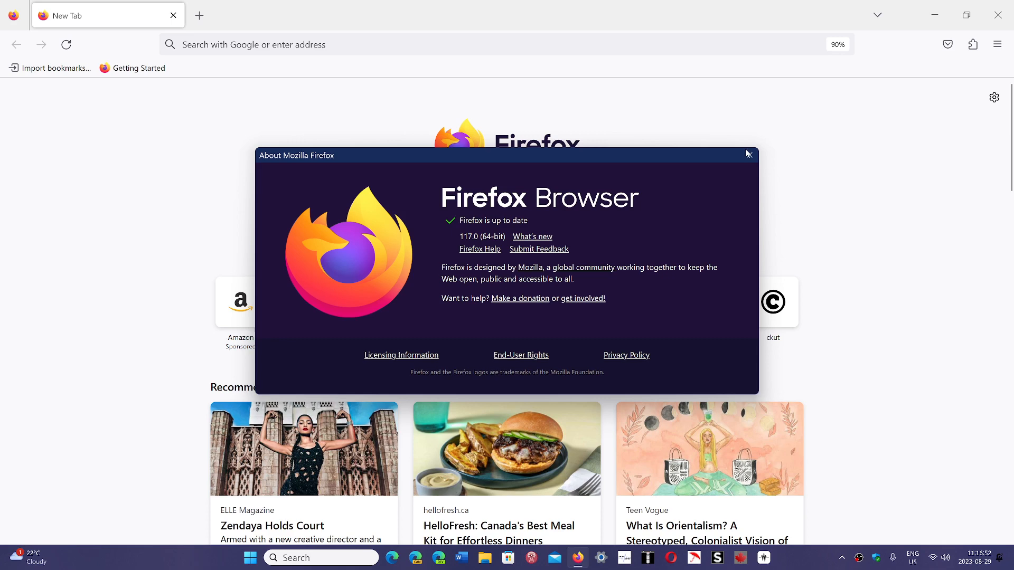
click(748, 154)
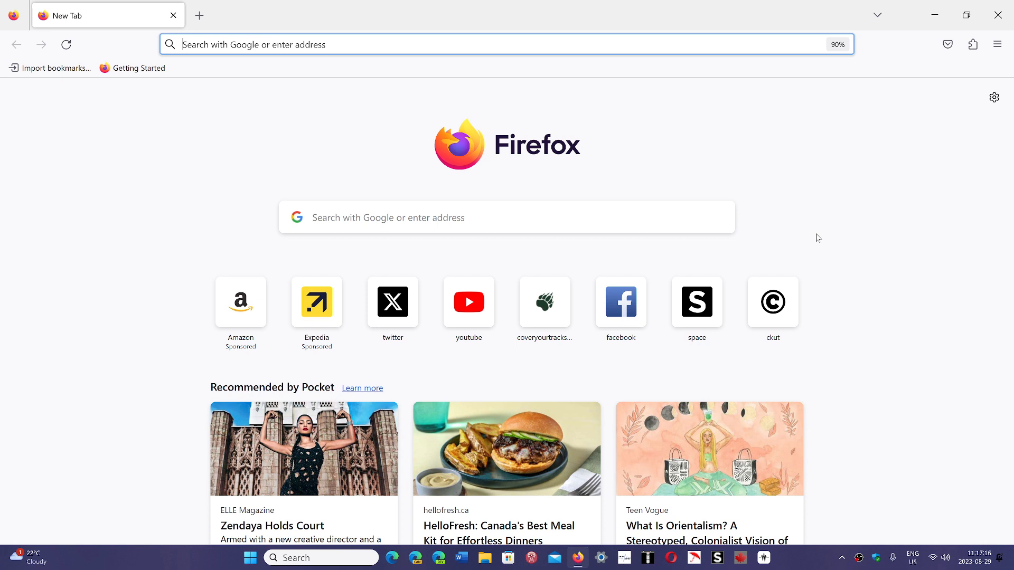
Step: Open YouTube from the new tab shortcuts and go to your own channel page
click(468, 302)
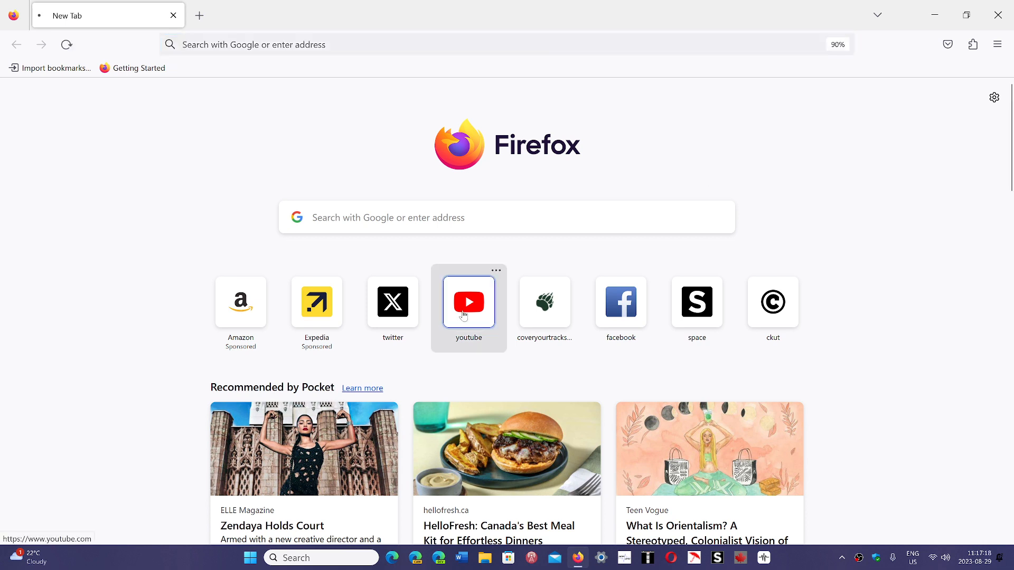
click(469, 301)
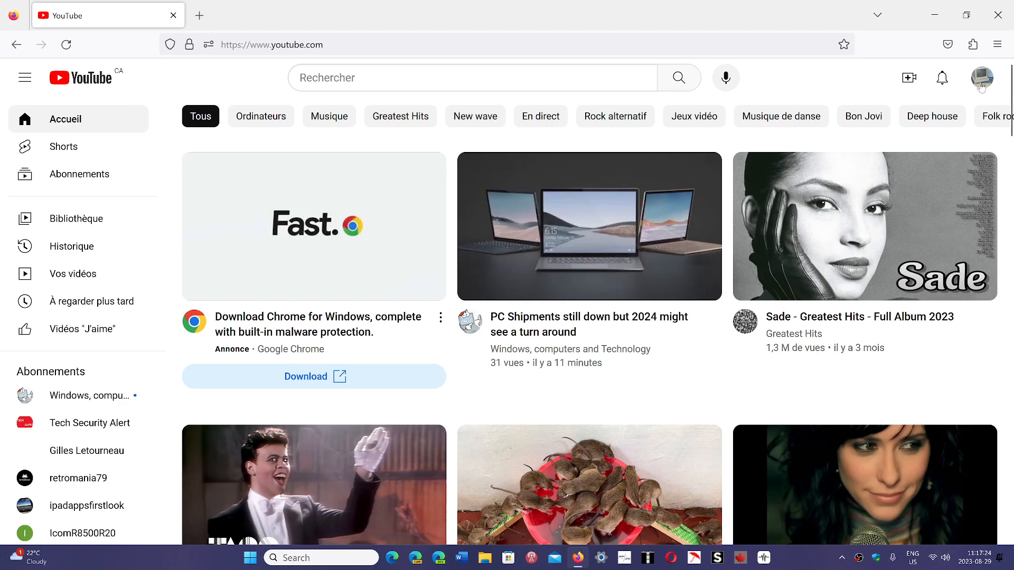
click(981, 77)
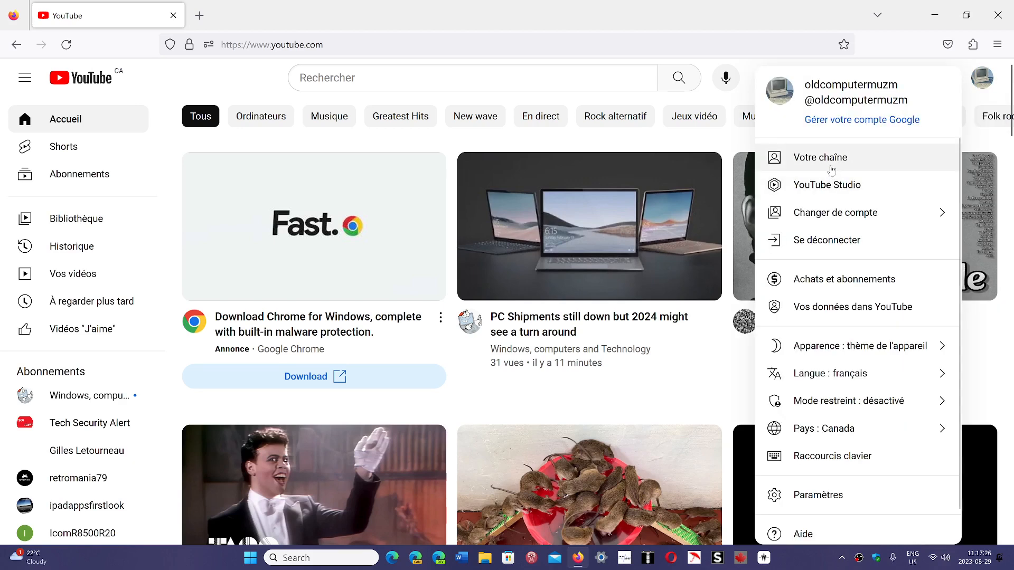
click(819, 157)
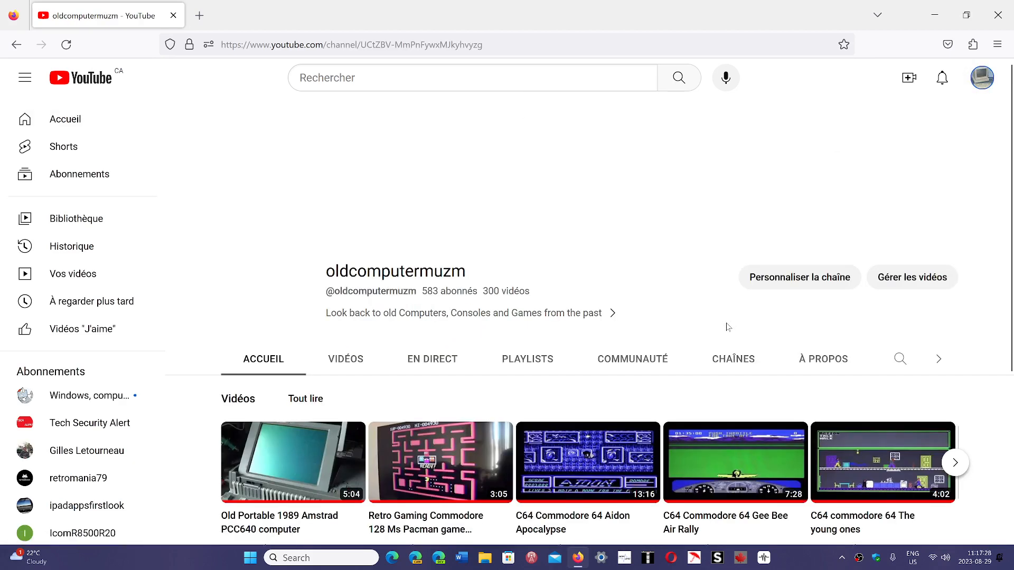
scroll(down, 3)
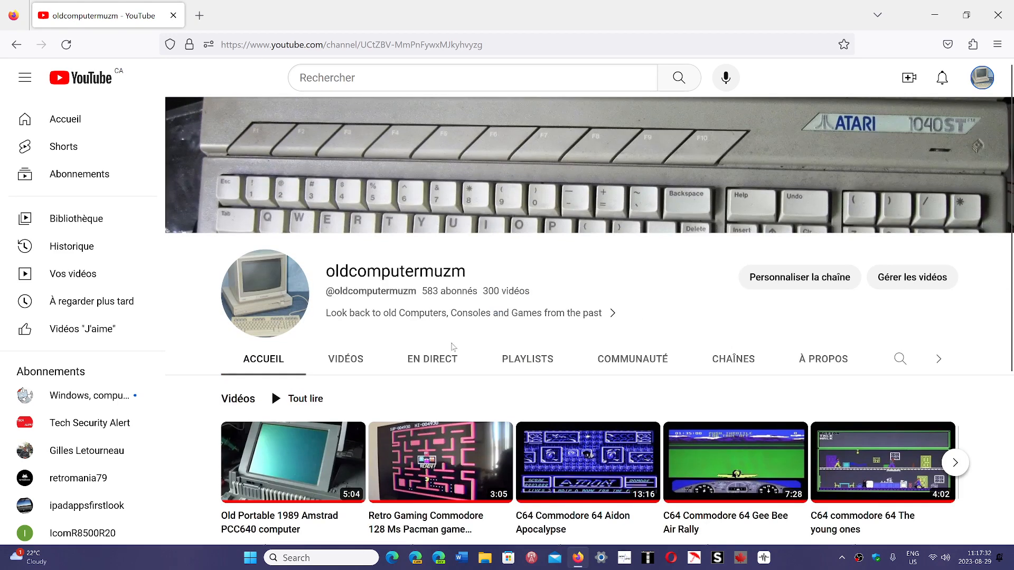
Step: Browse the oldcomputermuzm channel's EN DIRECT tab, then close Firefox
click(431, 359)
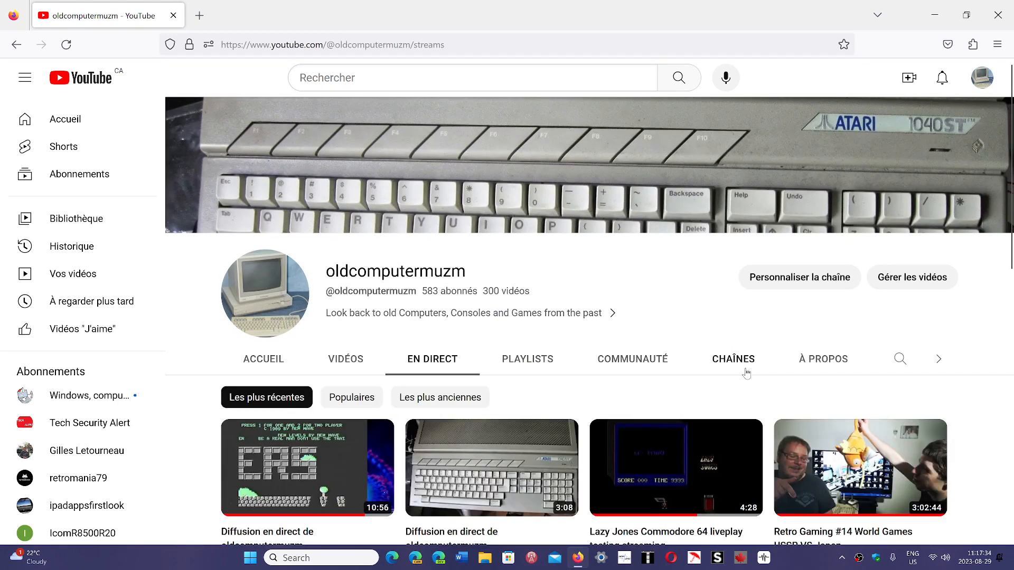
scroll(down, 3)
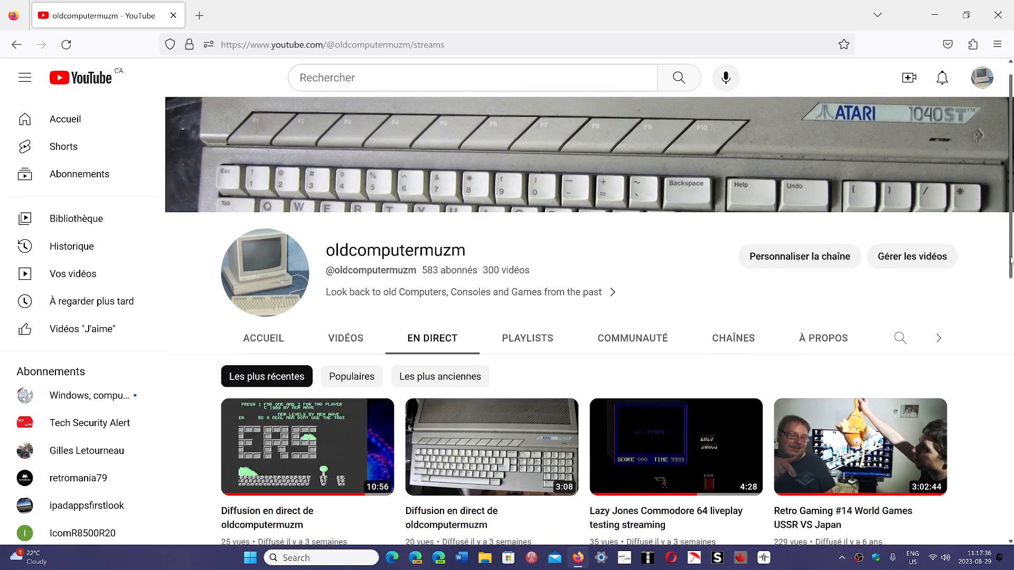
scroll(down, 3)
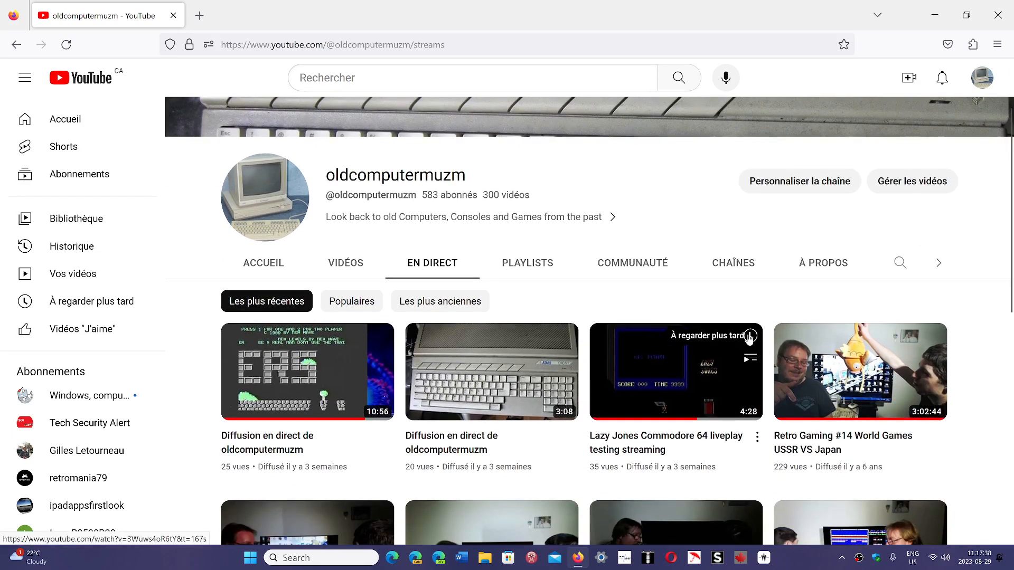
scroll(down, 3)
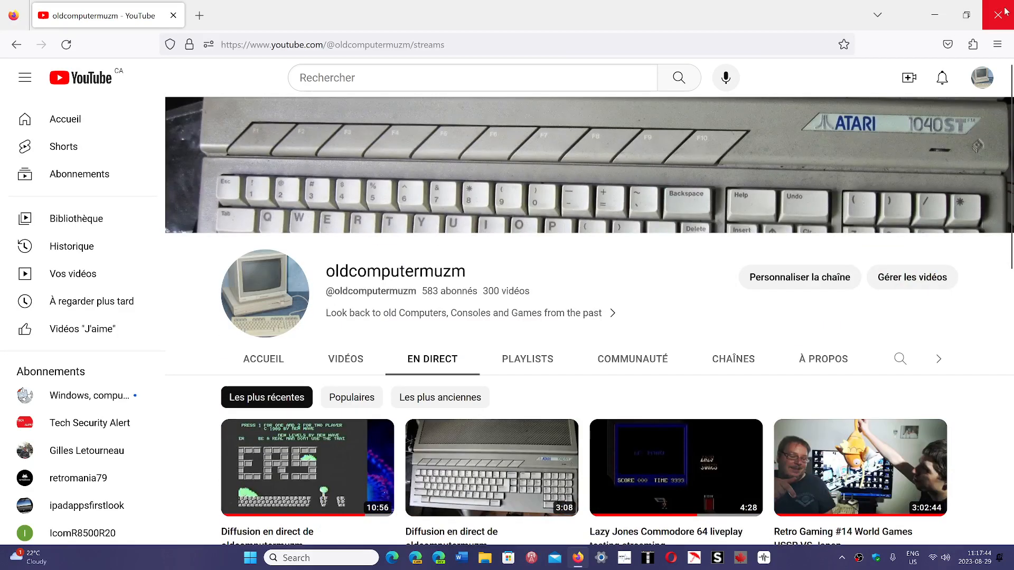
click(1005, 12)
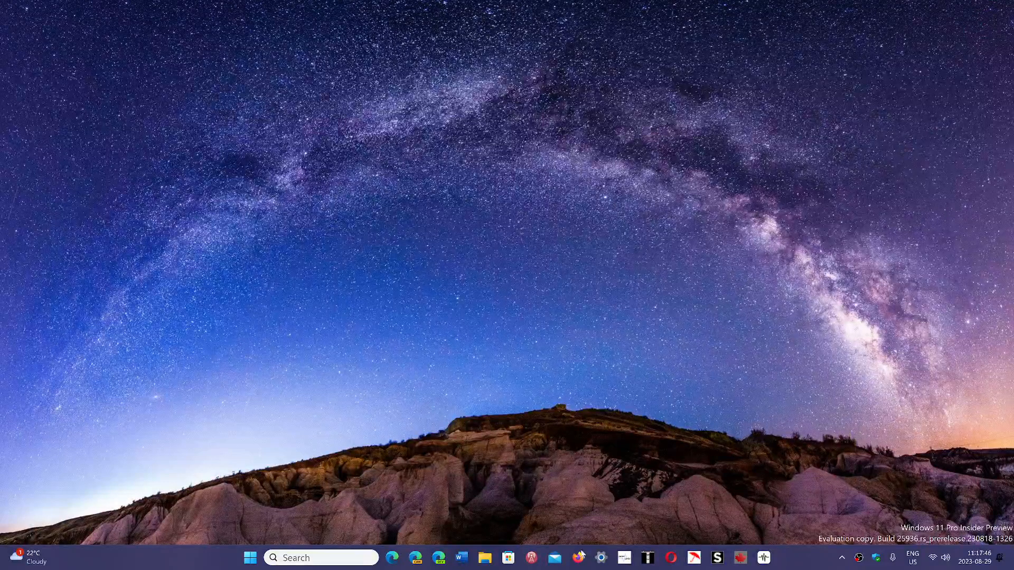
click(578, 558)
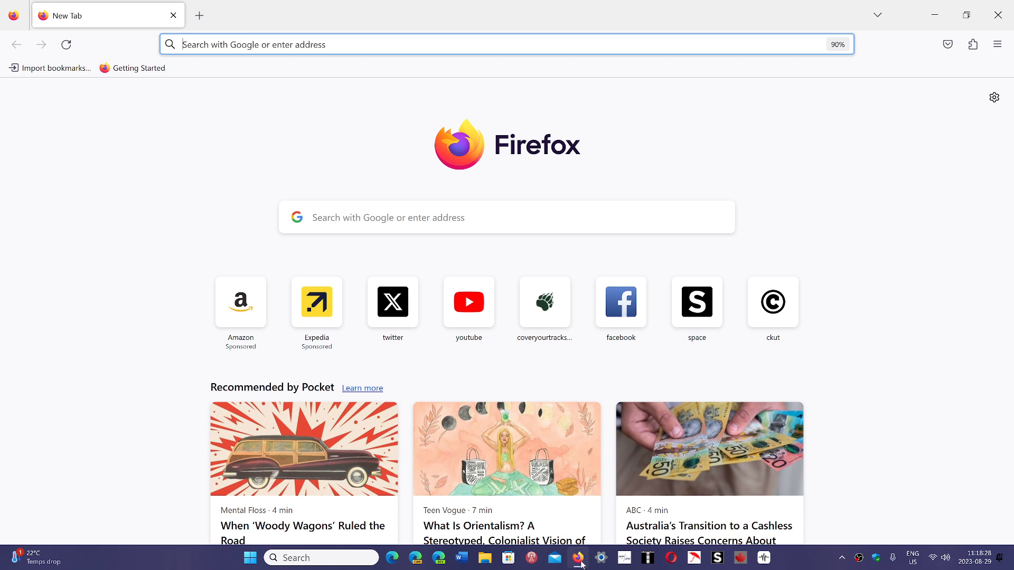
mouse_move(920, 342)
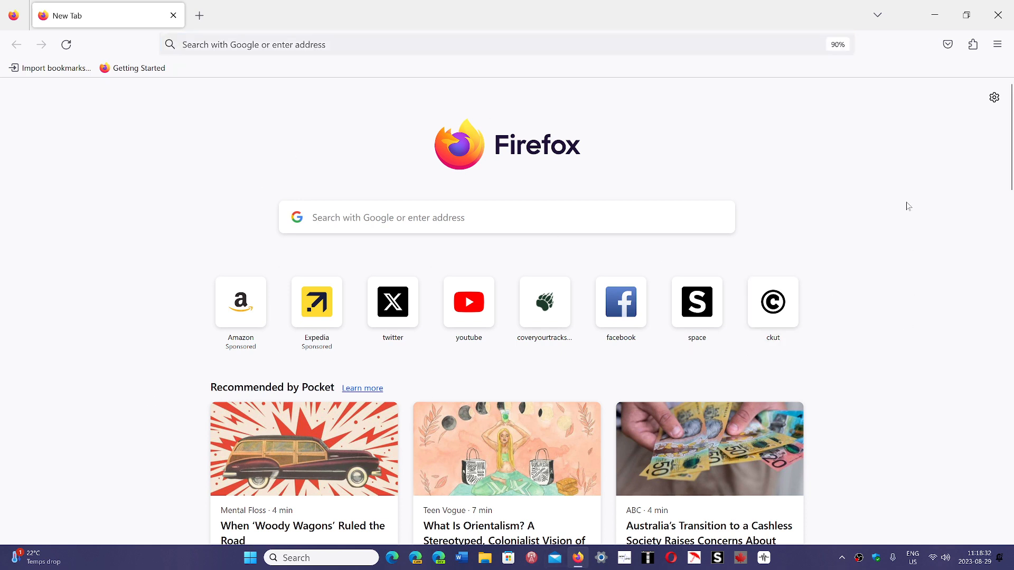
mouse_move(918, 312)
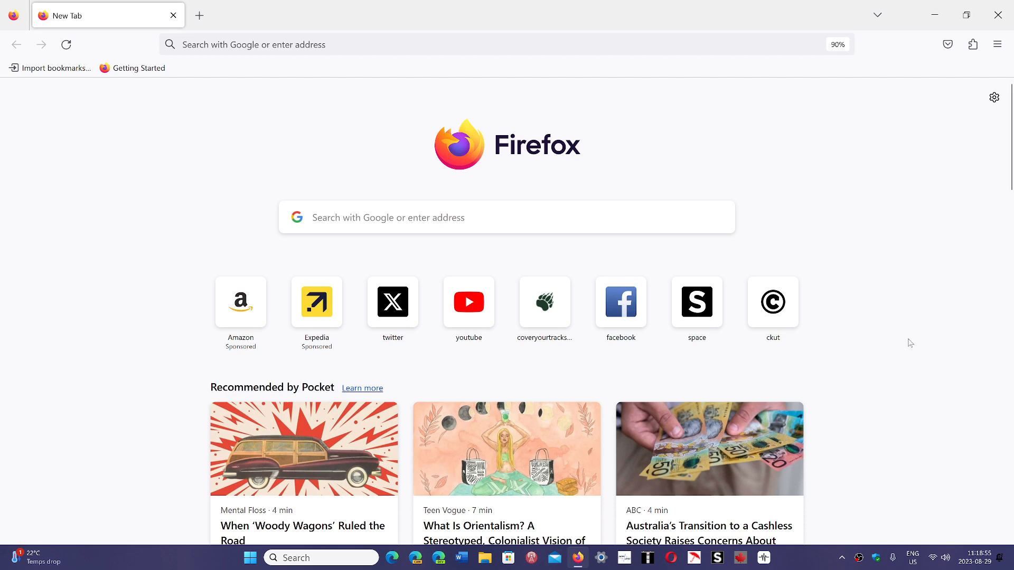
mouse_move(844, 147)
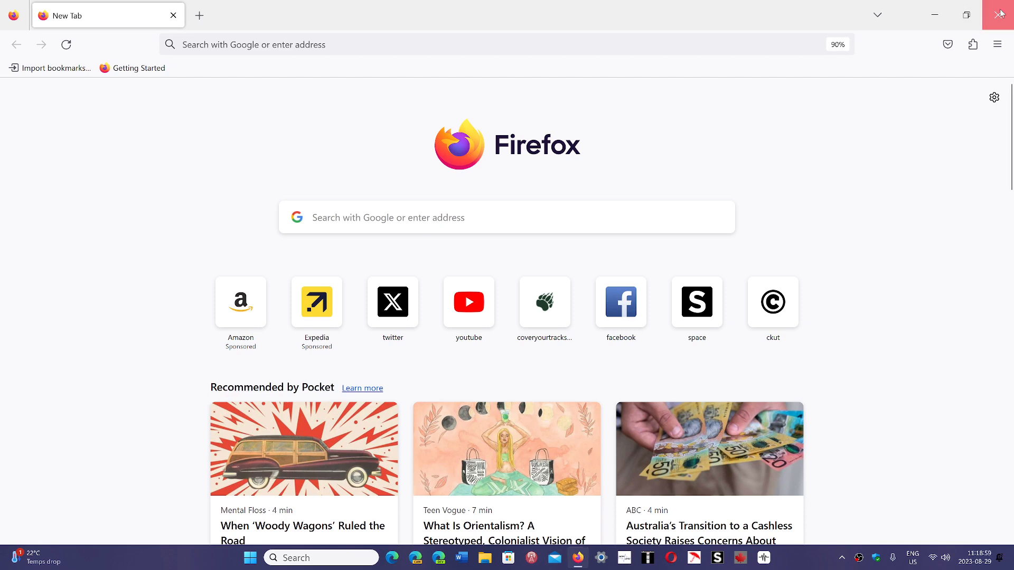
Step: Close the Firefox window, leaving the empty starry-wallpaper desktop
click(1001, 13)
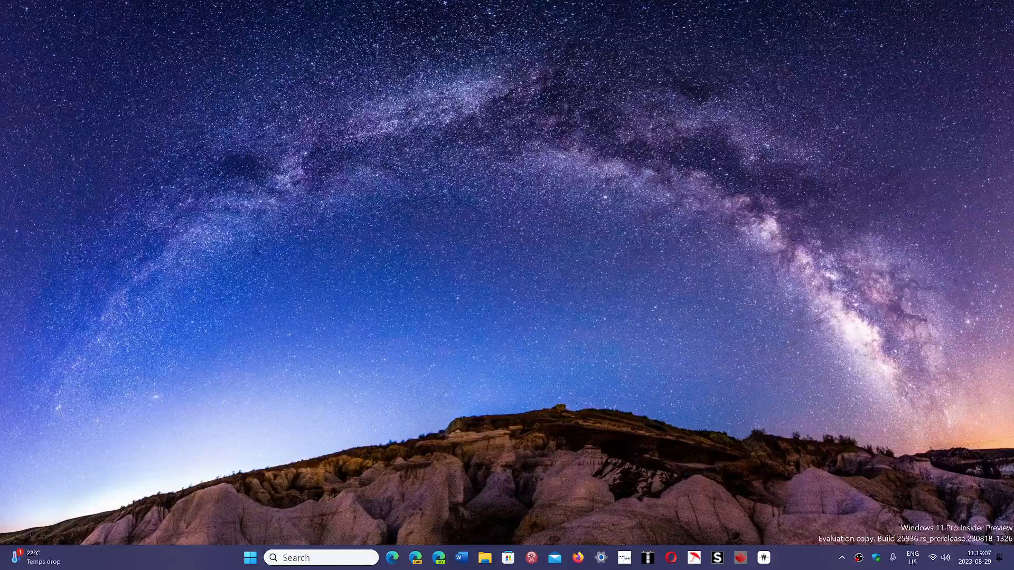
mouse_move(802, 563)
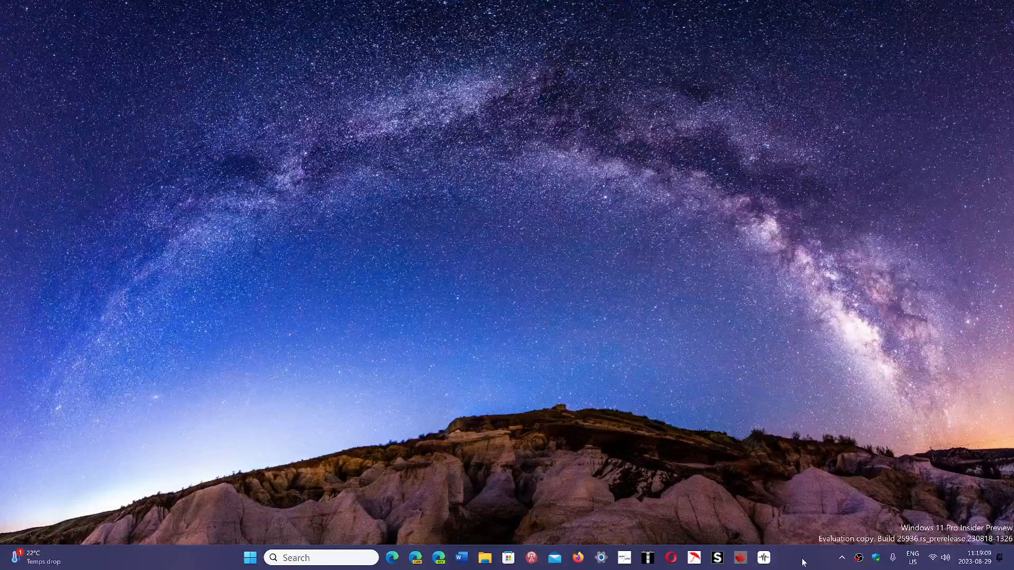